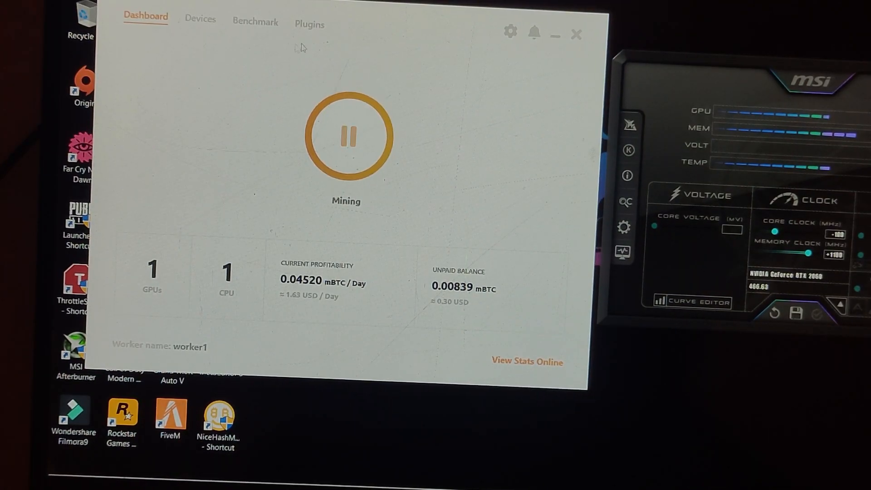
# Open the Benchmark tab and scroll through the RTX 2060's algorithm speeds.
pyautogui.click(255, 23)
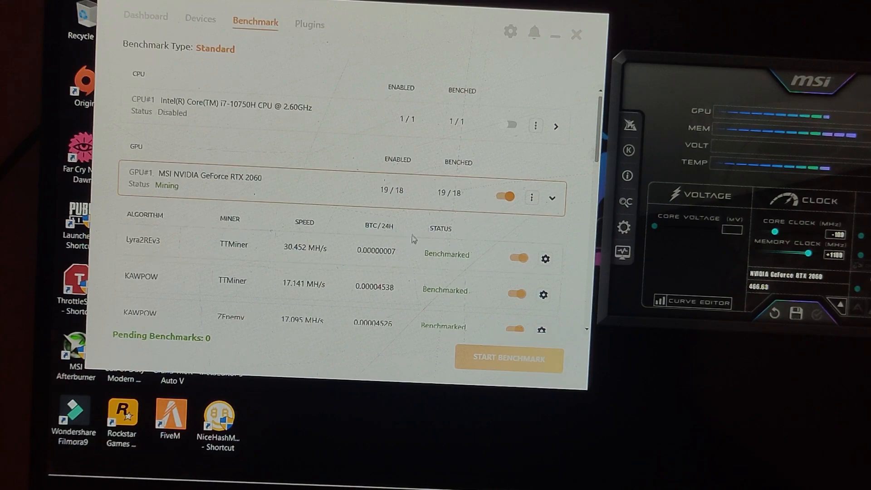
pyautogui.scroll(-3)
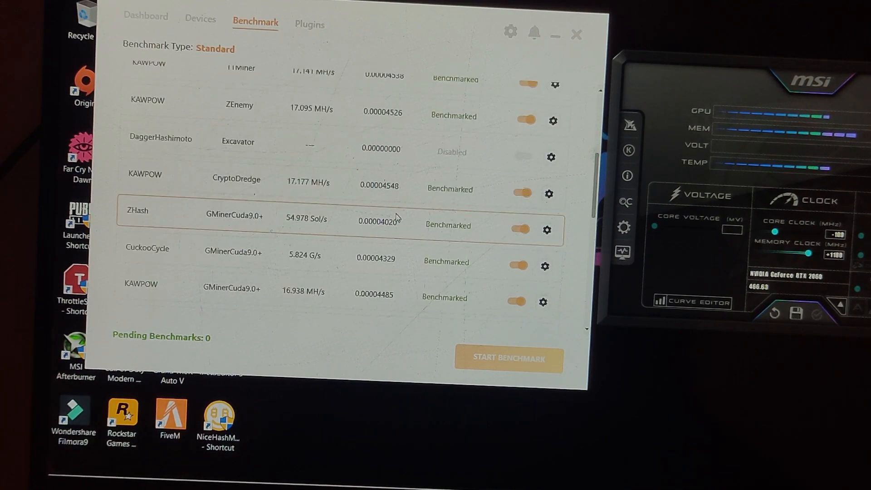